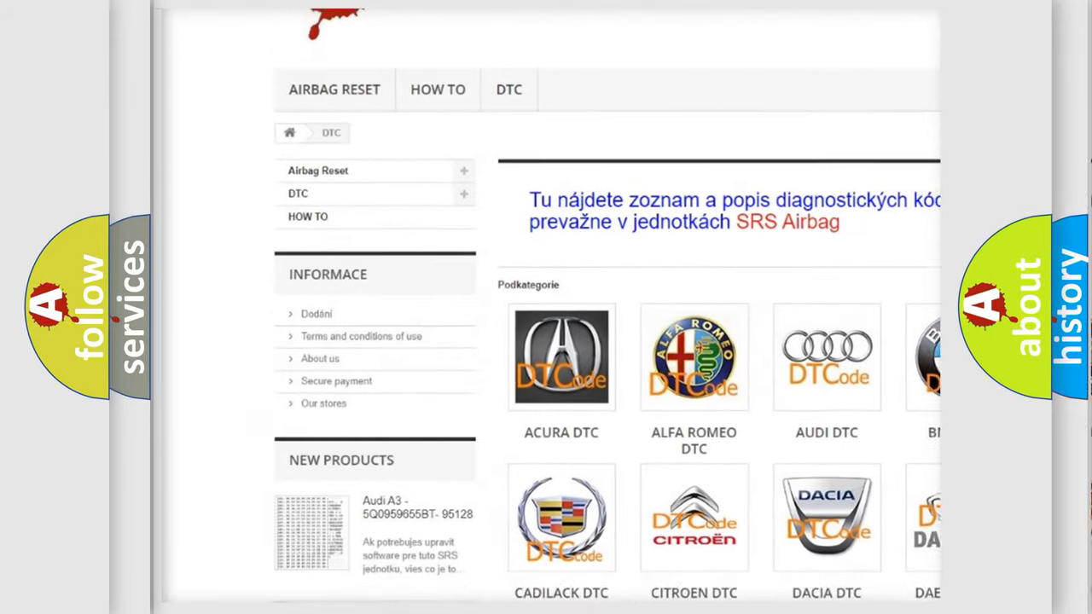
{"action": "scroll", "scroll_direction": "down", "scroll_amount": 3}
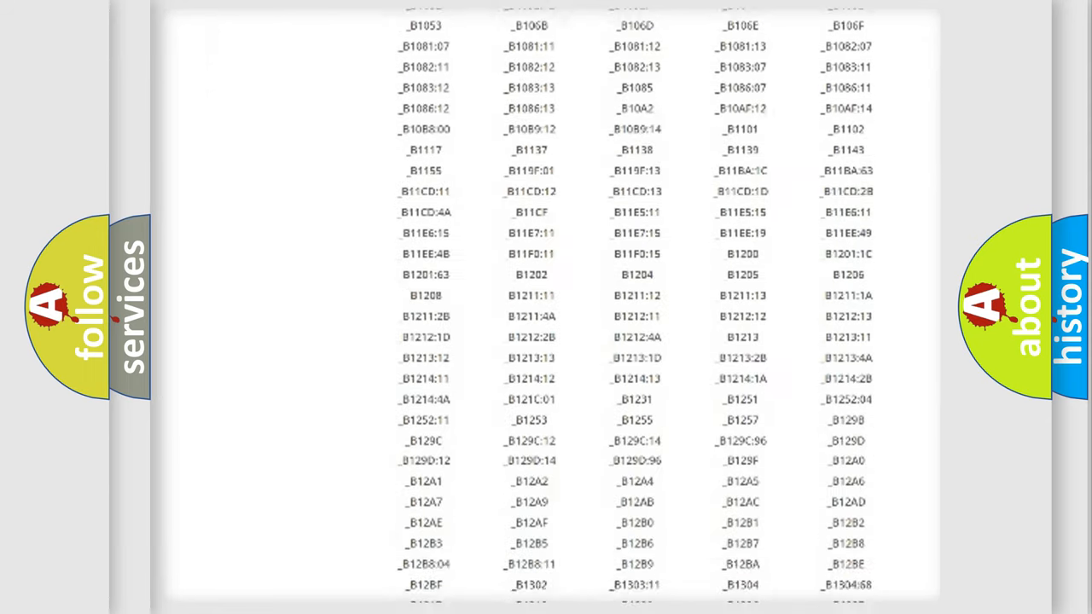
{"action": "scroll", "scroll_direction": "down", "scroll_amount": 3}
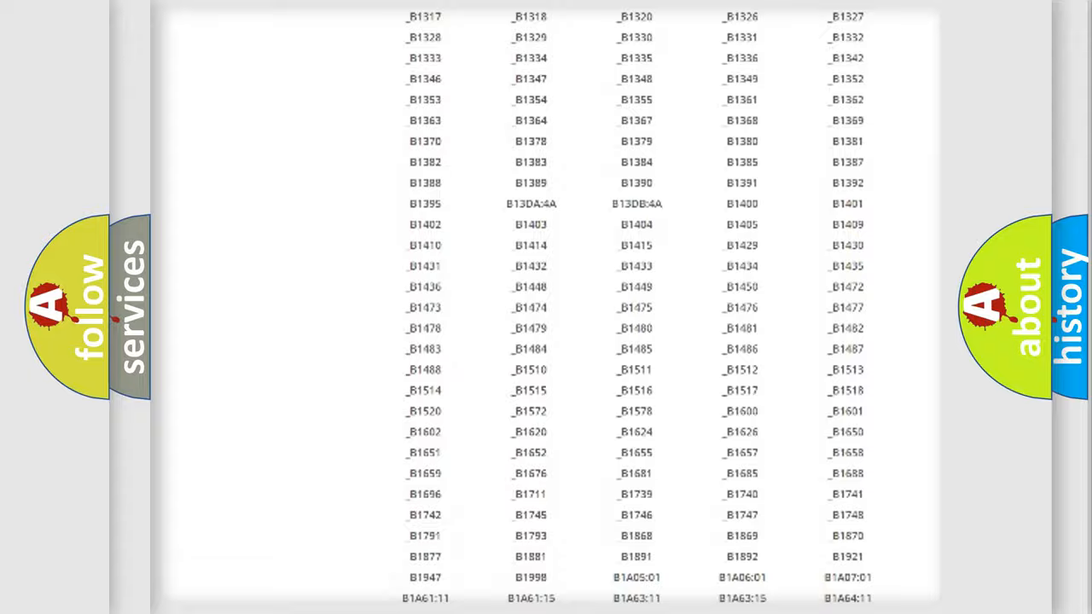